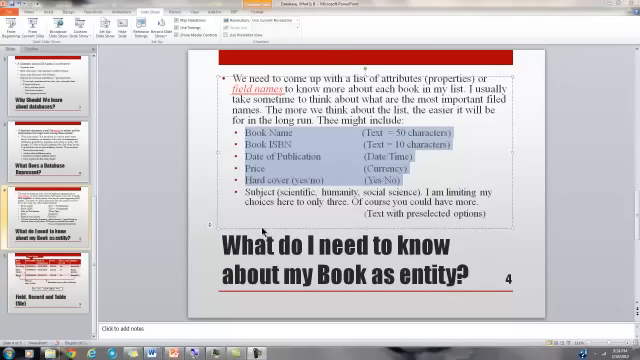
mouse_move(270, 215)
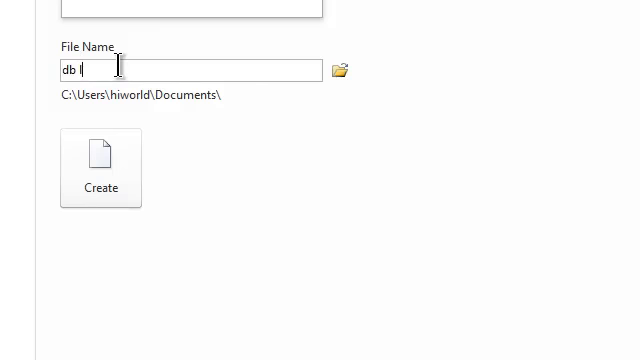
Step: Create a blank database named 'db List of Books'
text(Lis)
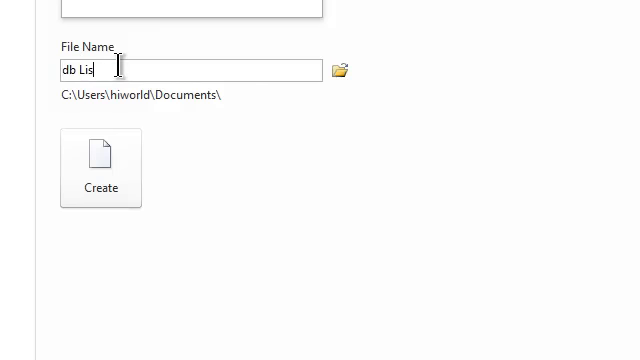
text(t of Books)
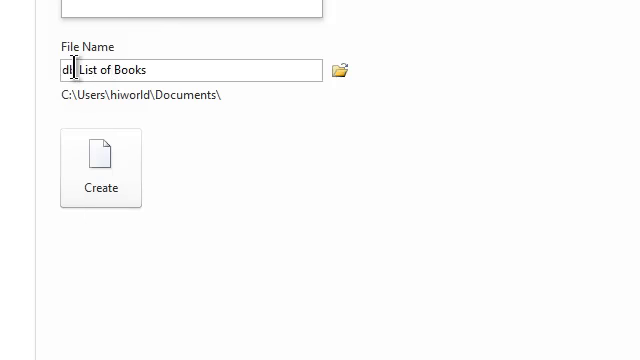
text(b)
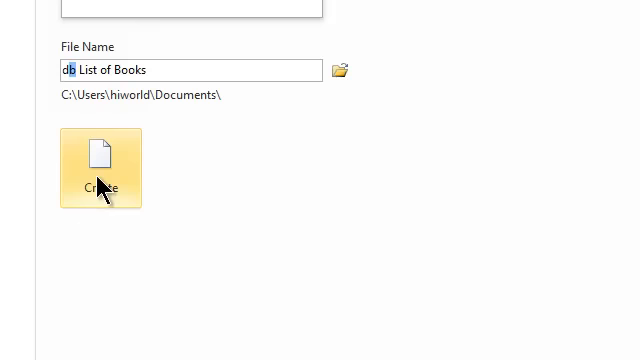
click(99, 165)
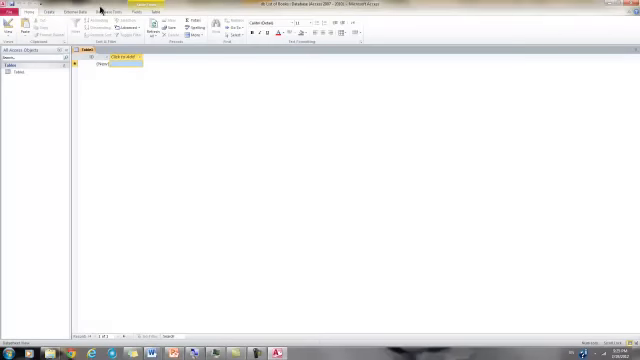
mouse_move(88, 75)
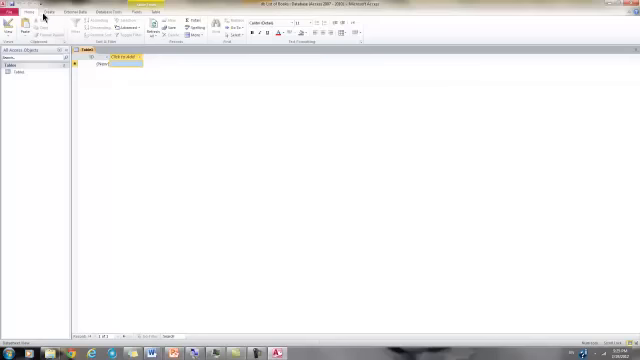
Step: Start a new table in Design View using Table Design on the Create tab
click(46, 11)
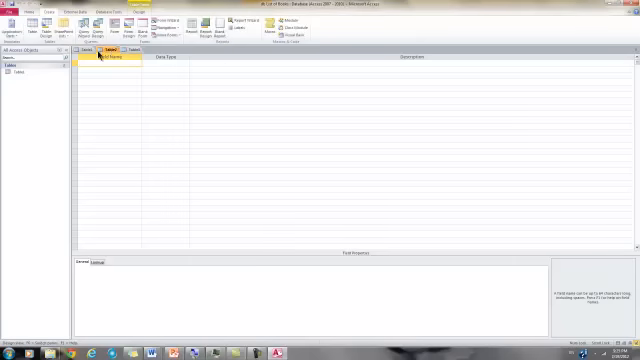
click(99, 52)
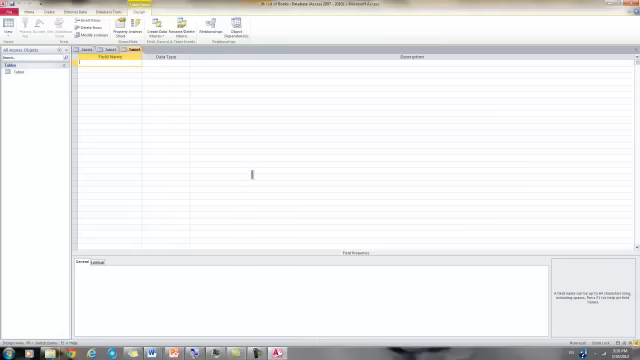
Step: Enter 'Book Name' as the first field name in the design grid
text(Book)
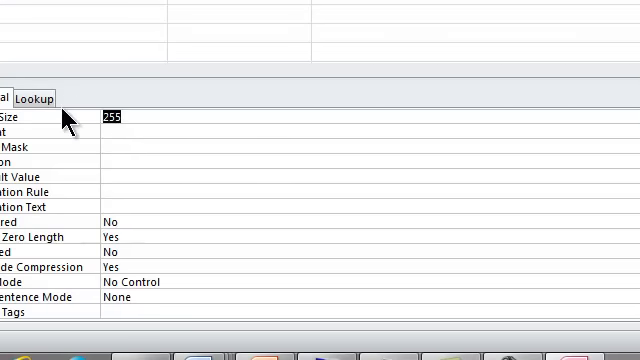
text(50)
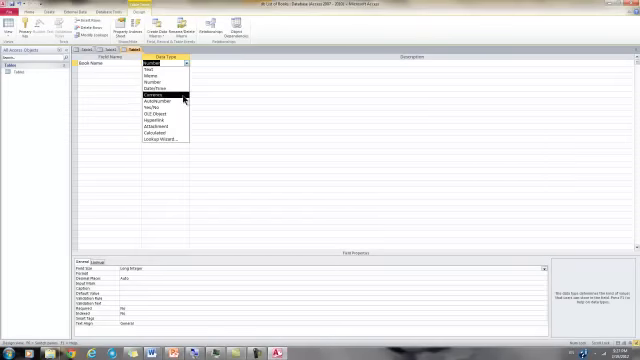
mouse_move(165, 100)
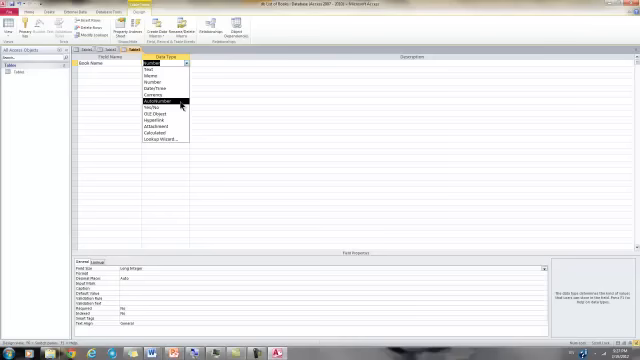
mouse_move(160, 105)
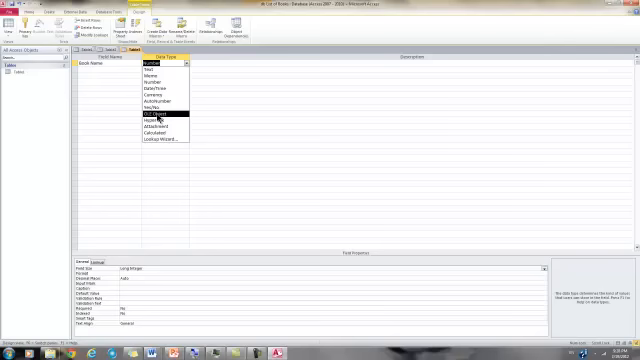
mouse_move(160, 120)
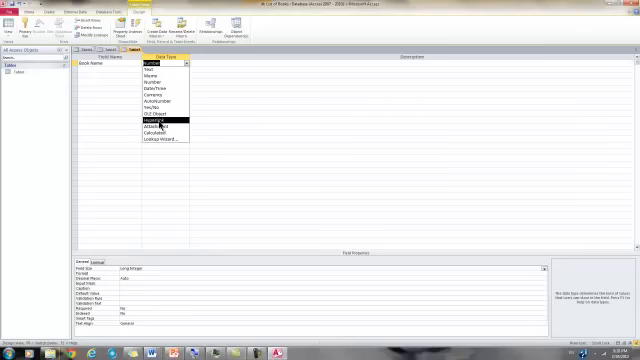
mouse_move(165, 122)
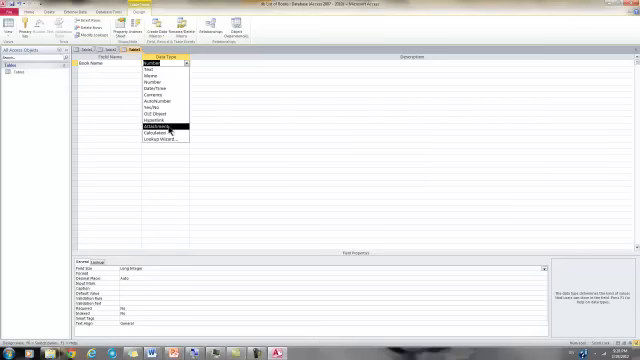
mouse_move(170, 130)
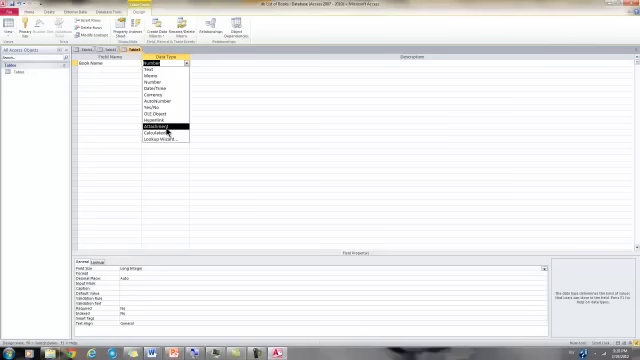
mouse_move(160, 139)
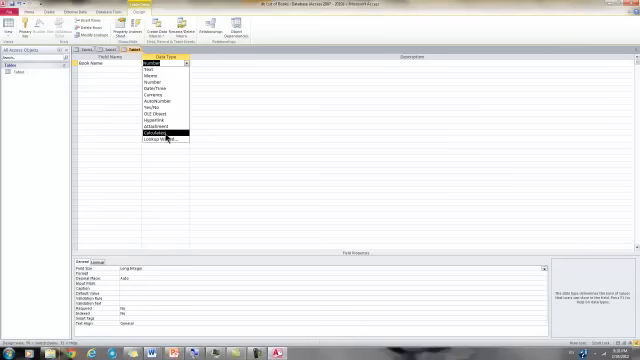
mouse_move(160, 138)
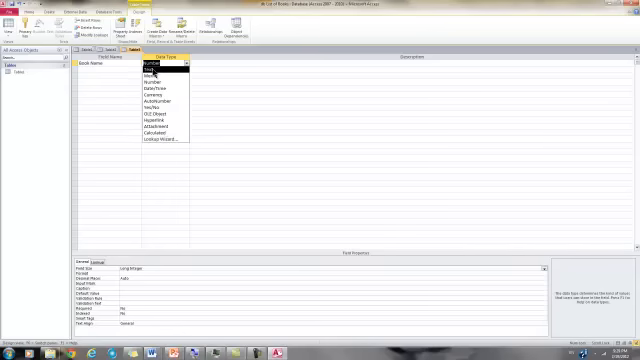
Step: Make Book Name a Text field with a field size of 50
click(146, 70)
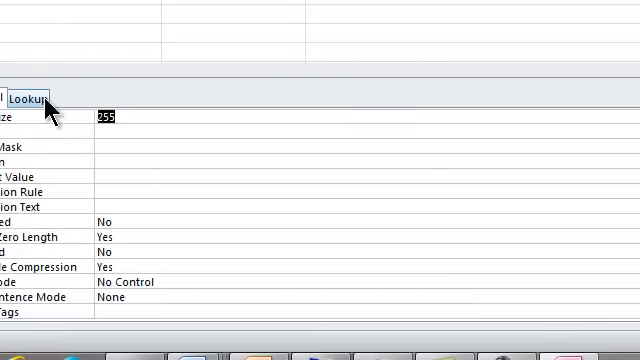
text(5)
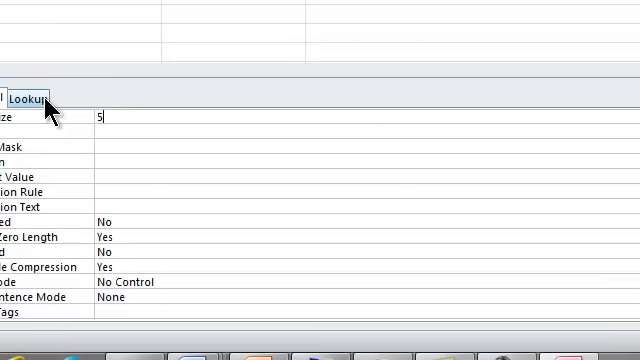
text(0)
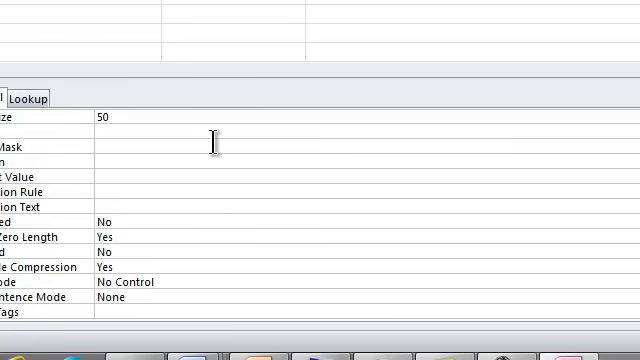
click(105, 117)
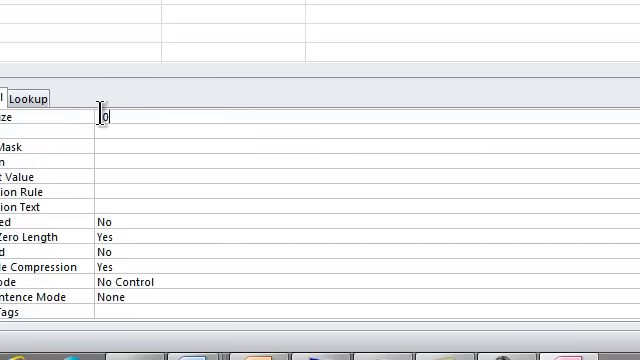
text(50)
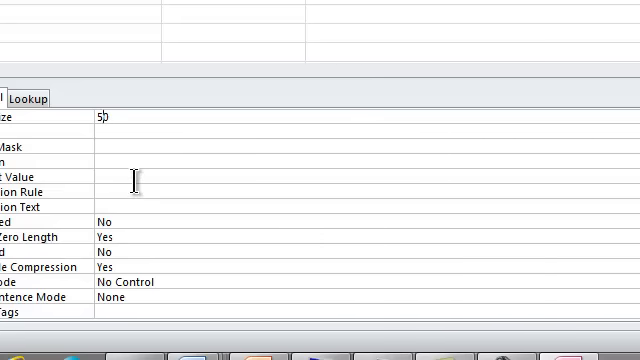
mouse_move(151, 237)
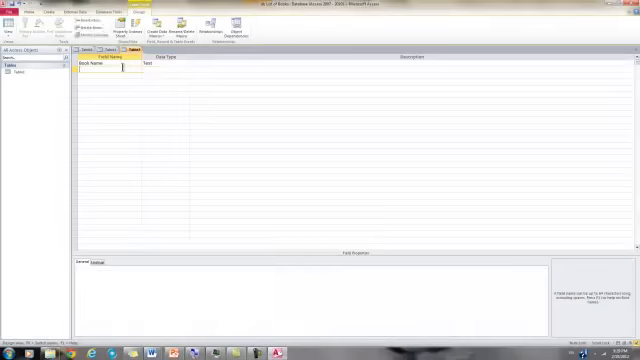
Step: Add Book ISBN and Date of Publication fields, showing Date of Publication's data types
text(Book ISBN)
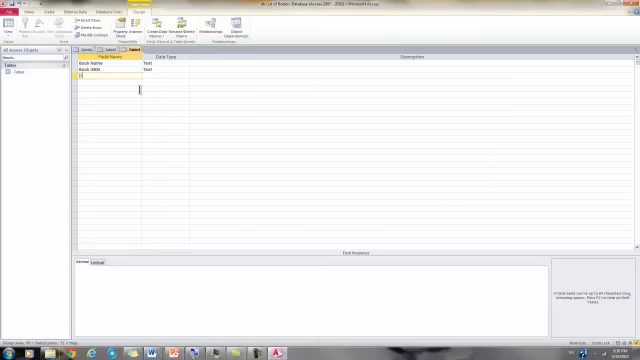
text(Date of P)
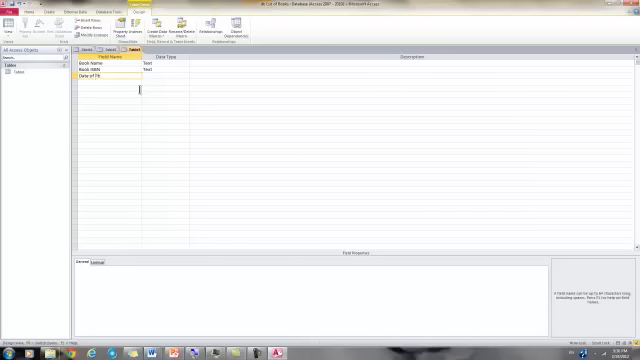
text(ublication)
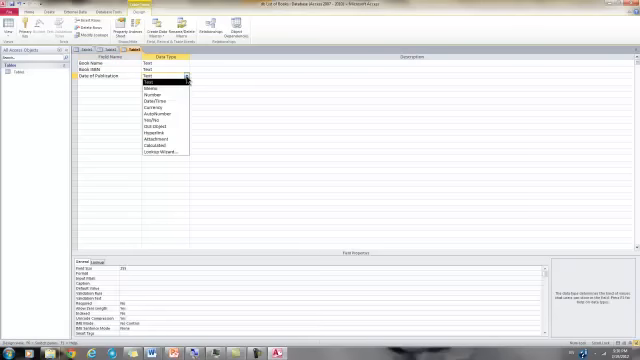
click(167, 96)
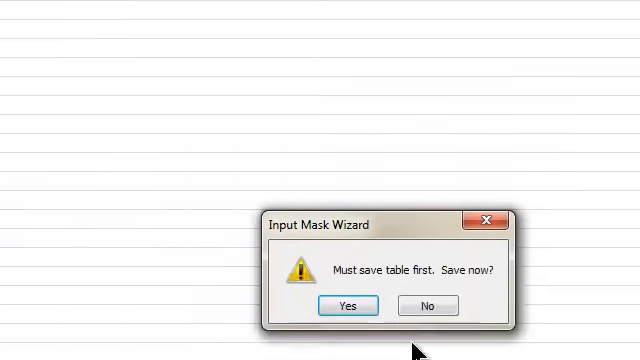
Step: Agree to save the table and name it 'tblBook'
click(348, 305)
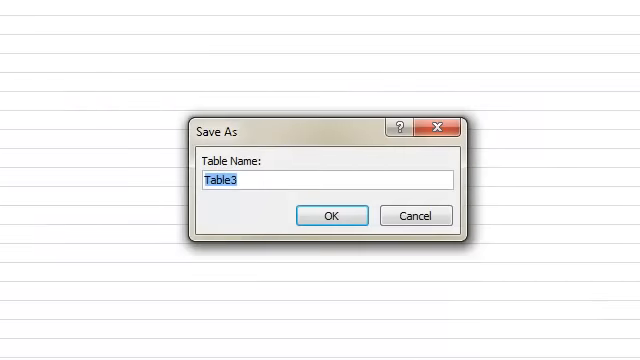
text(tb)
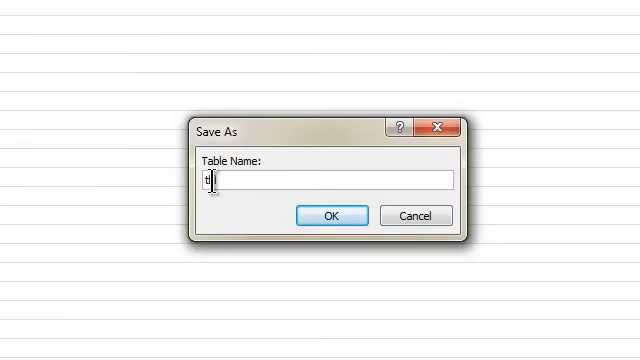
text(bl)
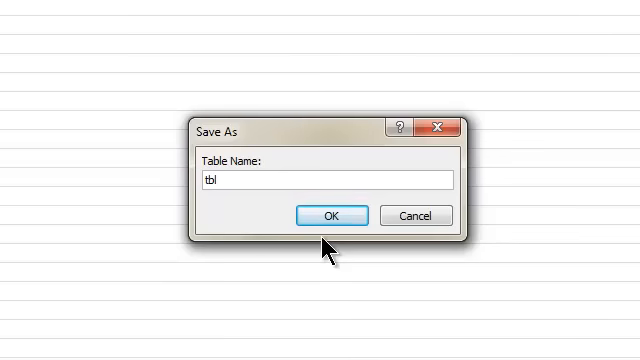
text(Book)
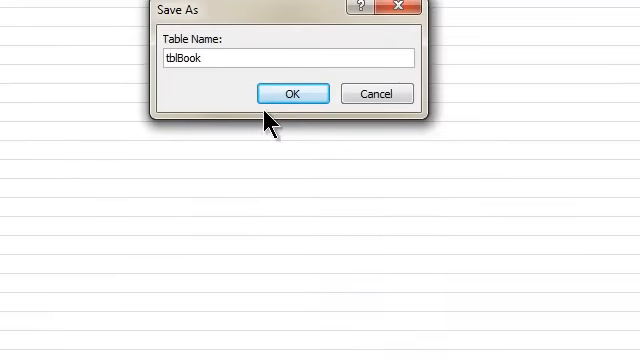
click(292, 92)
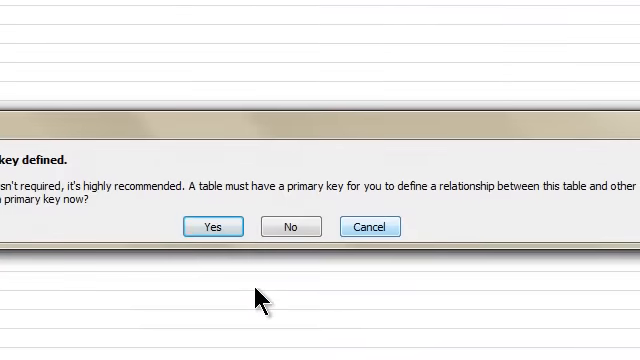
mouse_move(10, 225)
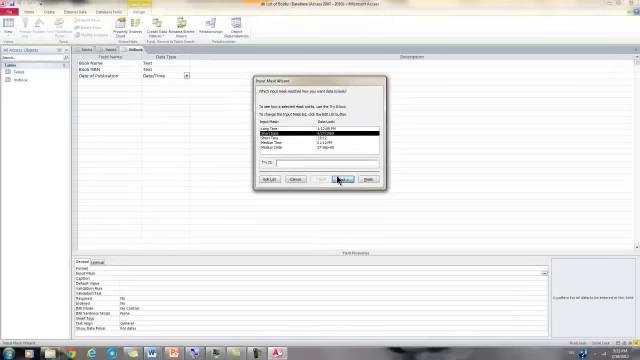
Step: Apply a date input mask to Date of Publication through the Input Mask Wizard
click(337, 178)
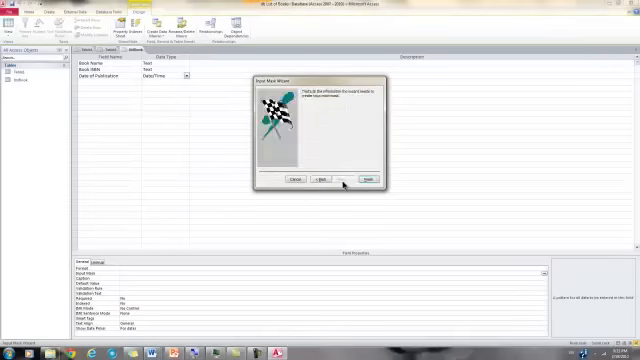
click(378, 178)
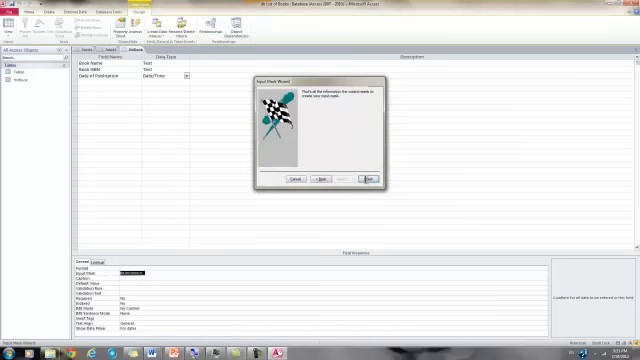
click(369, 179)
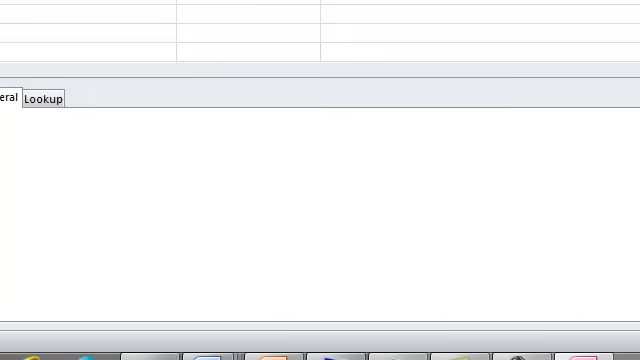
Step: Add a Price field with the Currency data type
text(Price)
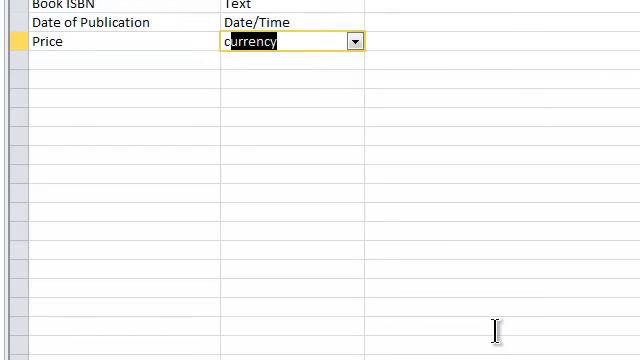
click(357, 41)
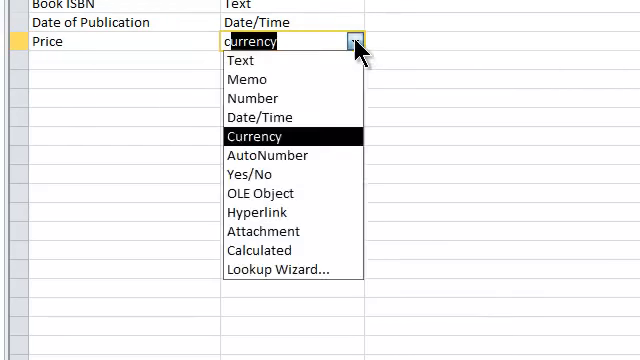
click(255, 136)
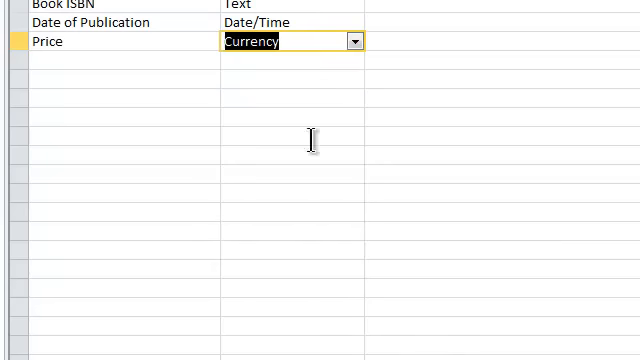
Step: Add a Hard cover field with the Yes/No data type
click(100, 66)
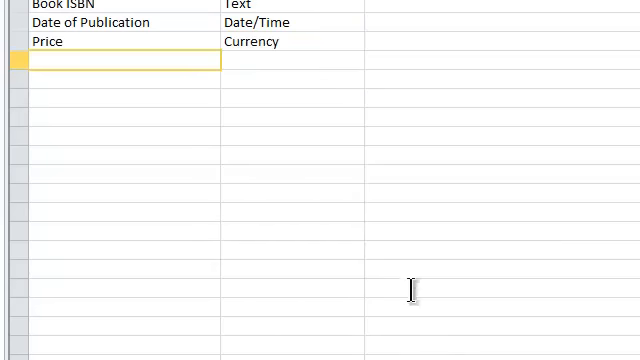
text(Hard cover)
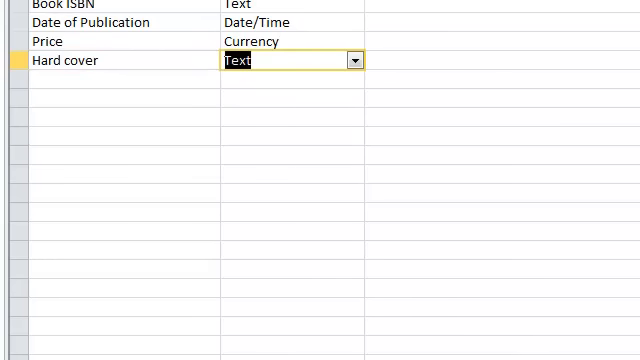
click(355, 60)
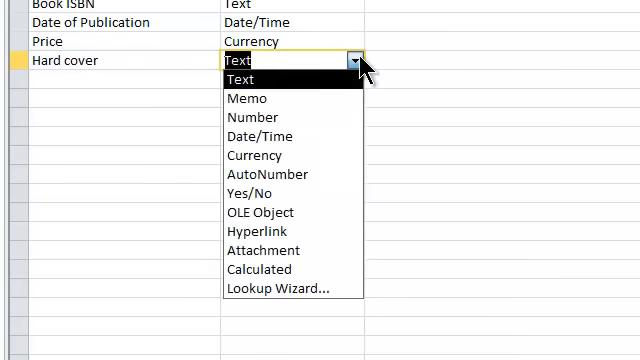
click(258, 193)
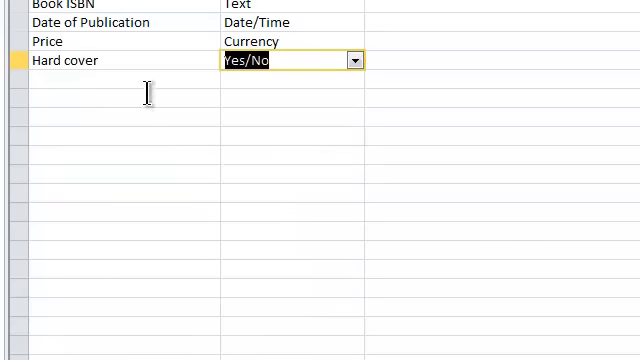
click(100, 88)
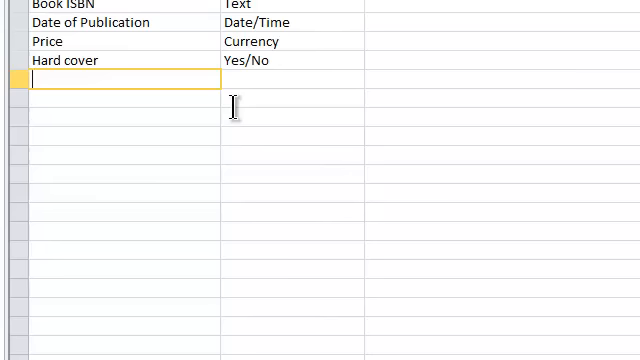
Step: Add a Subject field and choose Lookup Wizard as its data type
text(Subj)
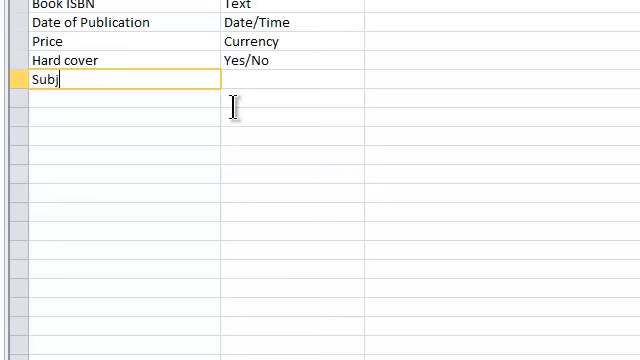
text(ect)
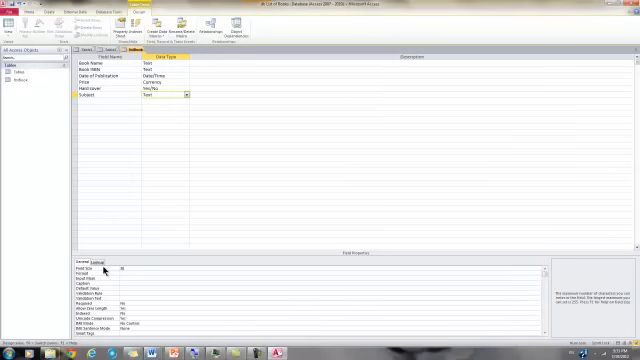
click(185, 97)
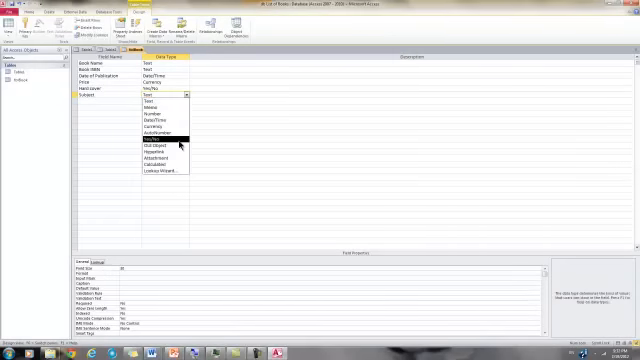
click(158, 172)
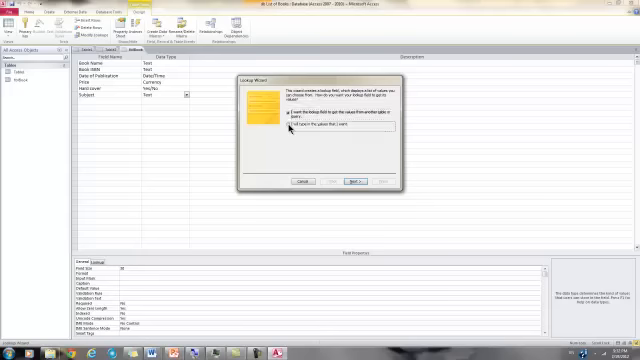
Step: Type the lookup values Humanity, Scientific and Social Science in the Lookup Wizard
click(284, 127)
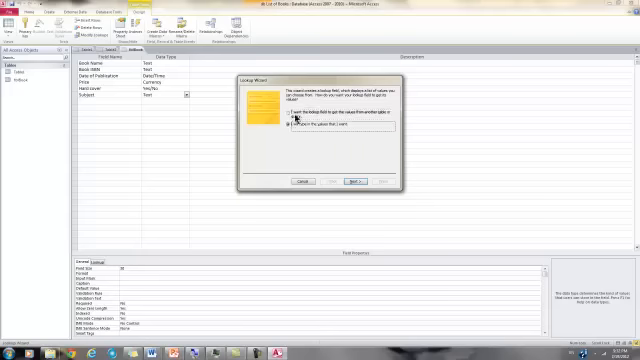
click(357, 181)
text(HU)
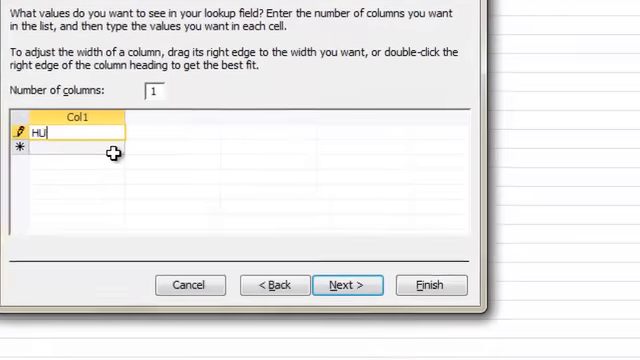
text(manity)
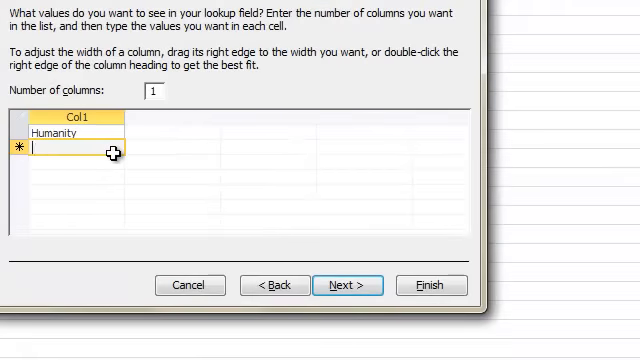
text(S)
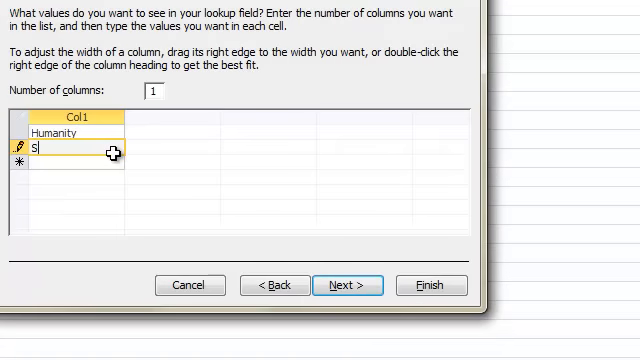
text(cin)
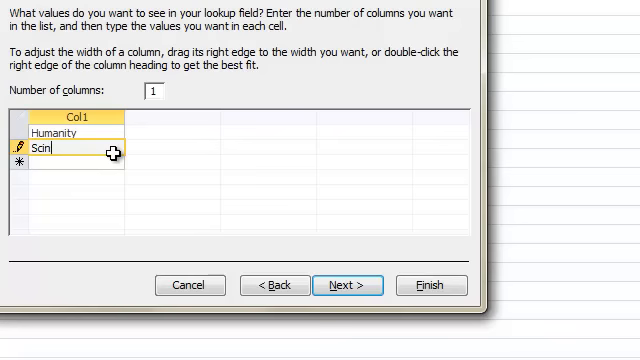
text(entific)
click(76, 162)
text(S)
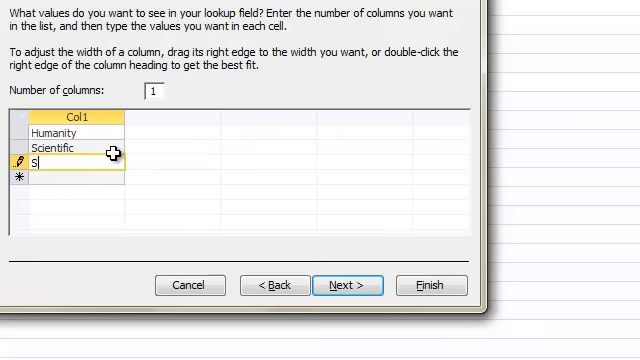
text(ocial S)
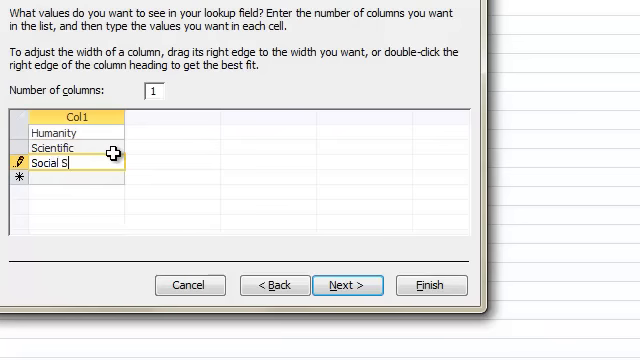
text(cience)
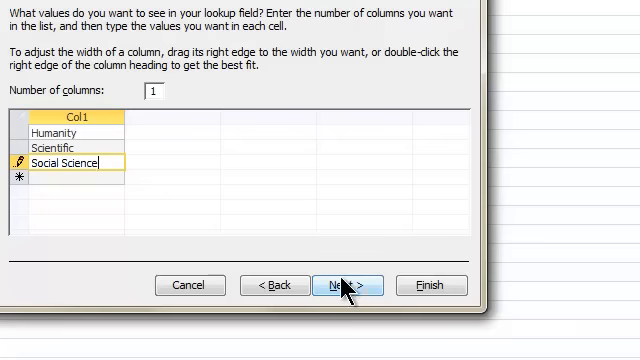
click(348, 285)
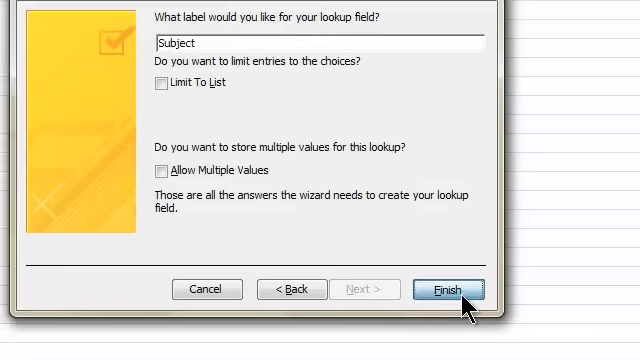
Step: Select the Book ISBN field row in tblBook's design to make it the primary key
click(447, 288)
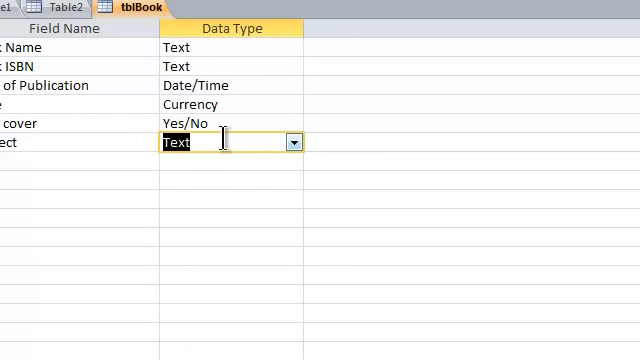
mouse_move(260, 207)
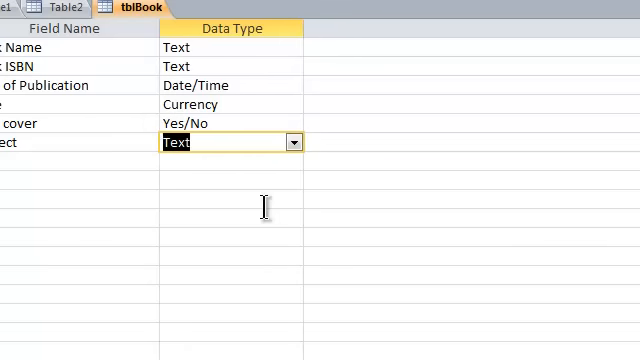
mouse_move(110, 152)
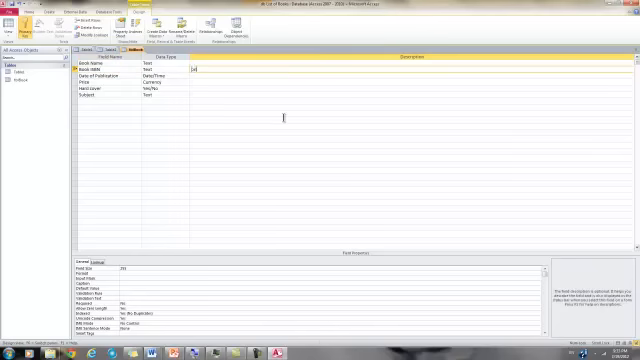
Step: Describe Book ISBN as 'primary key' and save tblBook when switching to Datasheet View
text(primary ro)
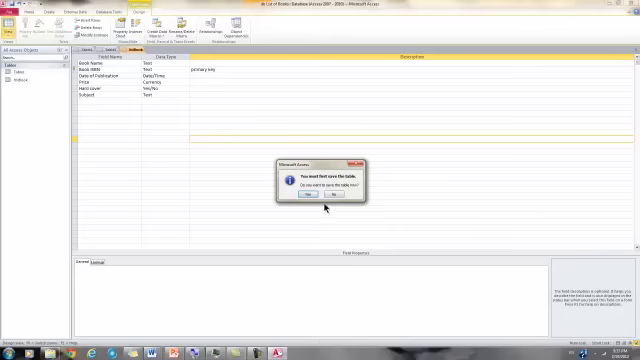
click(309, 204)
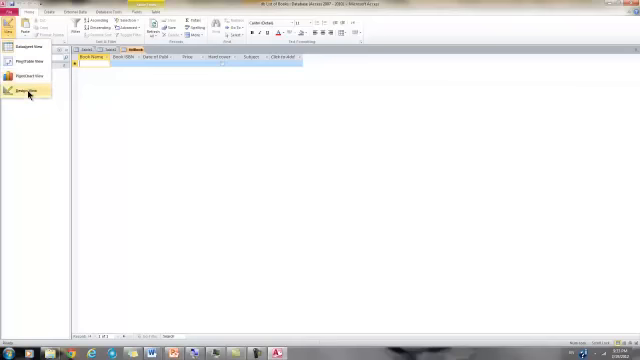
Step: Keep tblBook in Datasheet View to enter the Java book, ISBN 00000000J1, 9/3/2007, $50.34
click(28, 92)
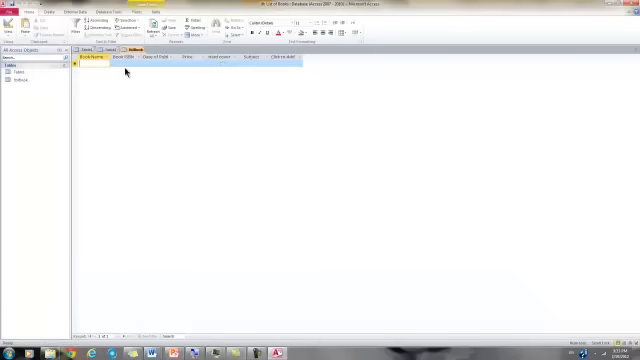
mouse_move(143, 87)
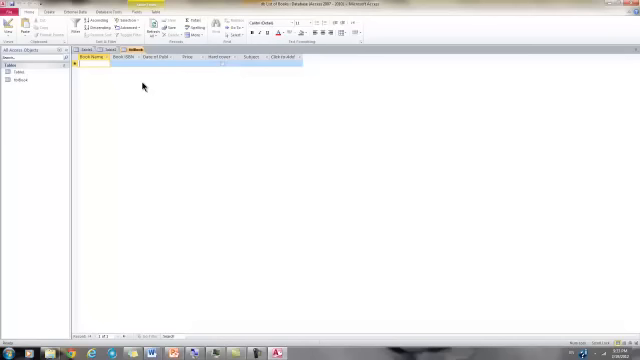
mouse_move(170, 73)
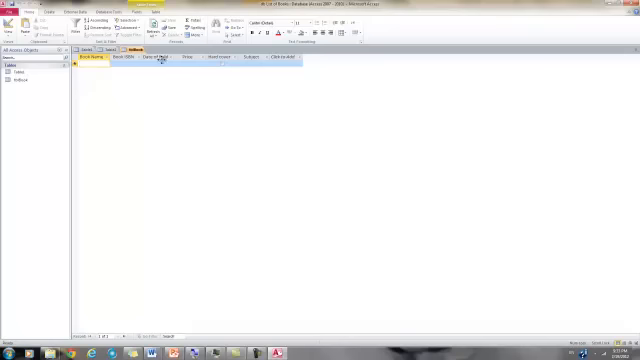
mouse_move(233, 71)
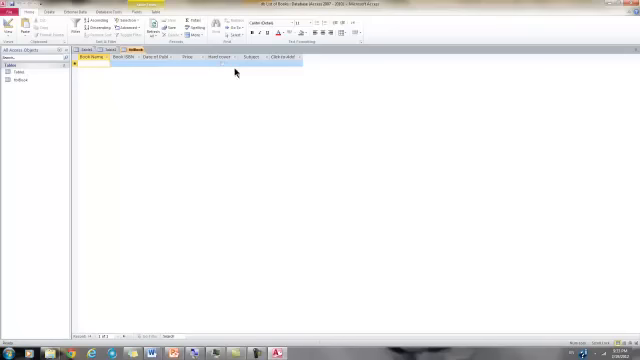
mouse_move(235, 72)
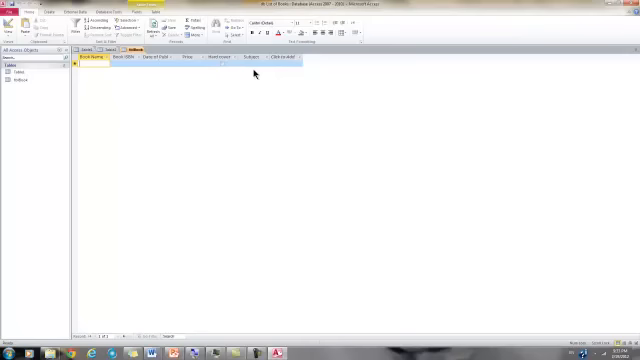
mouse_move(308, 132)
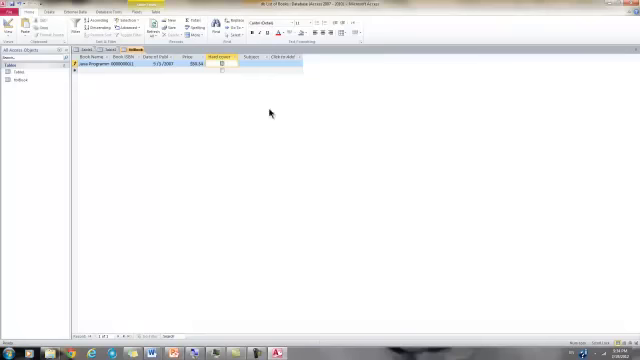
Step: Set the first book's Subject to Scientific from the lookup list
click(265, 59)
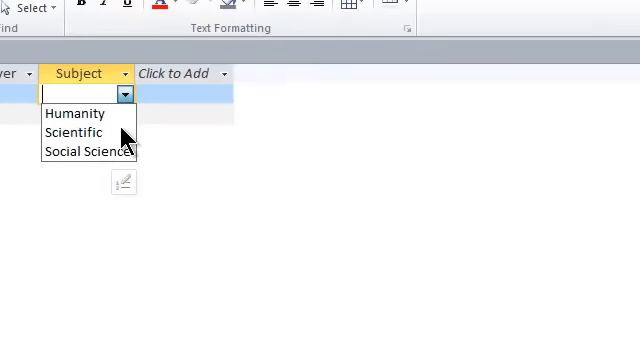
click(74, 132)
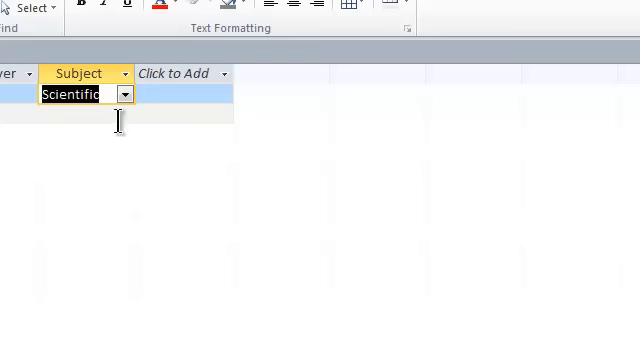
mouse_move(38, 285)
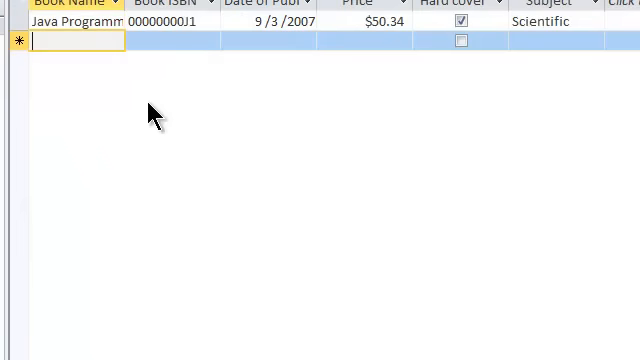
mouse_move(283, 193)
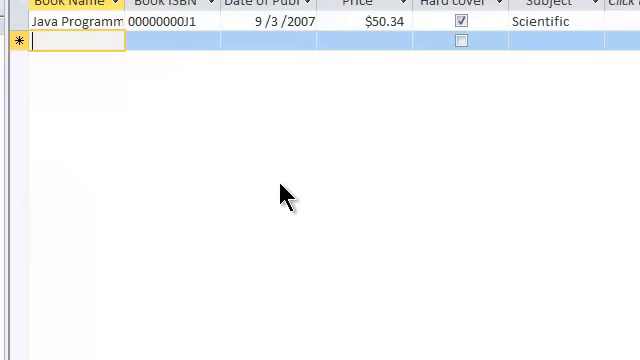
Step: Enter the second record: Eygpt, ISBN 00000000J1, date 08/07/2011, price 34.66
text(E)
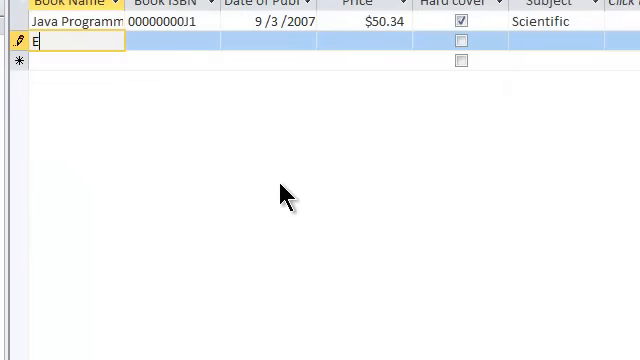
text(gpt)
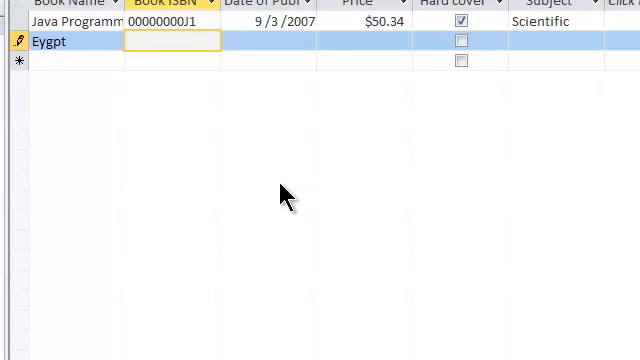
text(0)
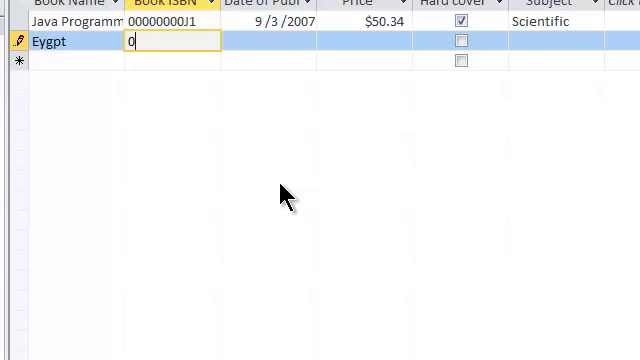
text(0000000)
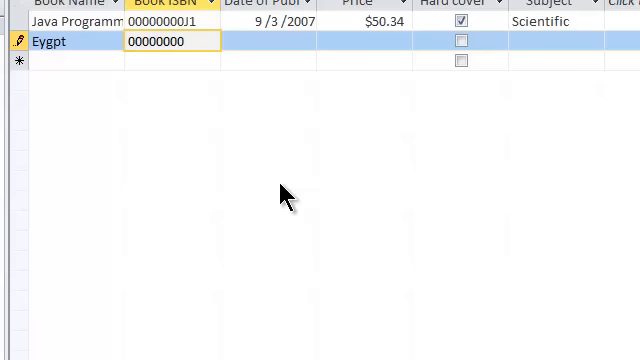
text(J1)
click(268, 41)
text(08/)
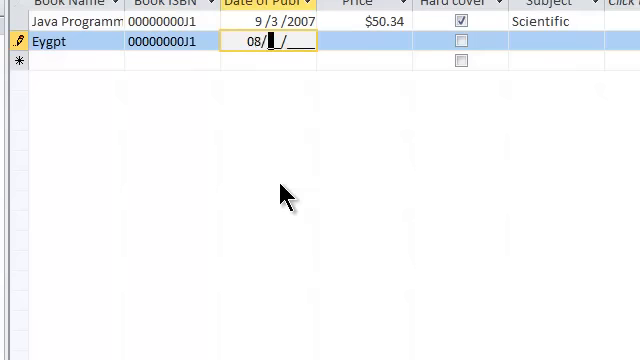
text(07/200)
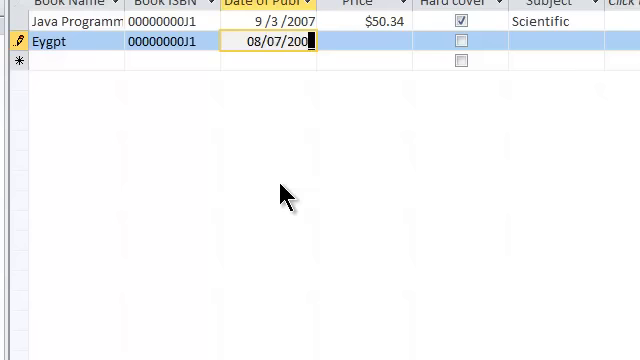
key(Tab)
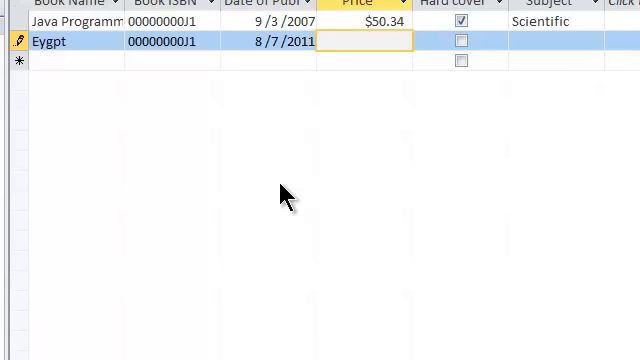
text(34.66)
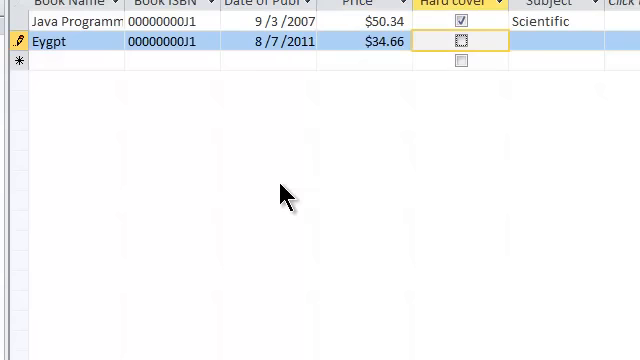
Step: Open the Eygpt record's Subject drop-down to choose Humanity
click(560, 48)
text(Humanity)
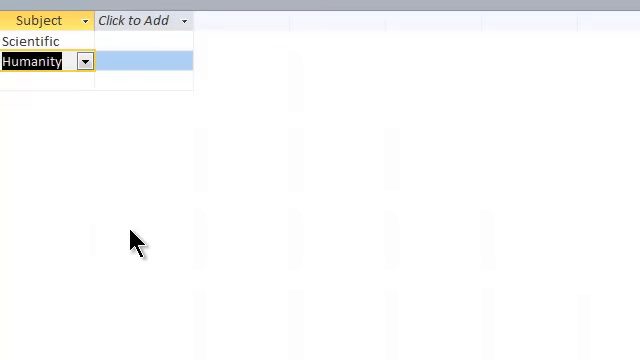
mouse_move(112, 304)
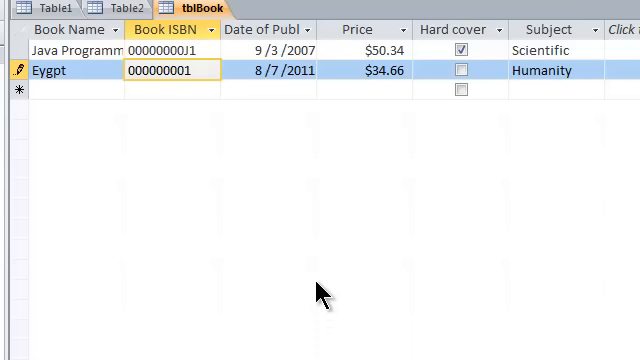
Step: Save the corrected Eygpt record with ISBN 00000000H1 by moving to the new row
click(452, 71)
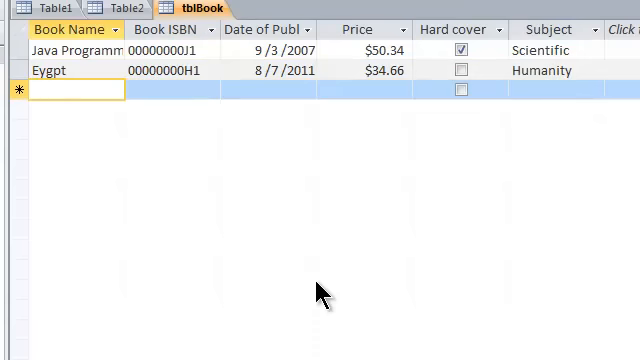
mouse_move(334, 182)
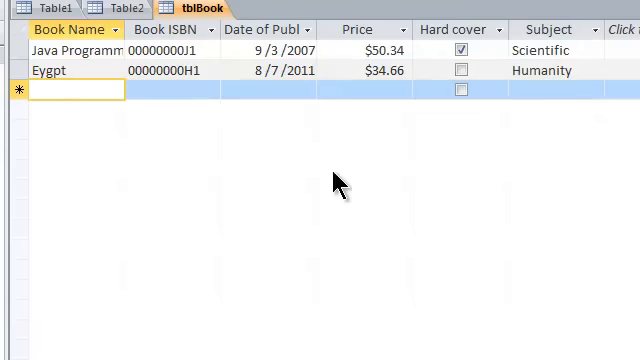
mouse_move(430, 127)
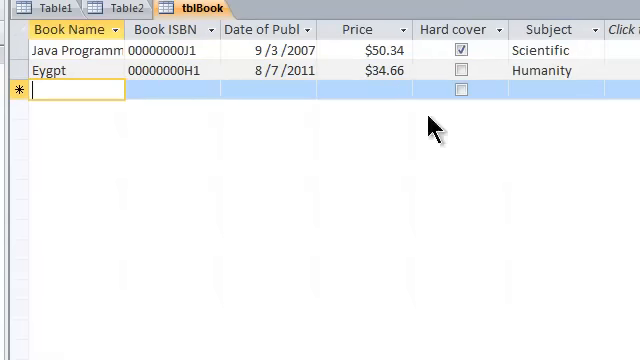